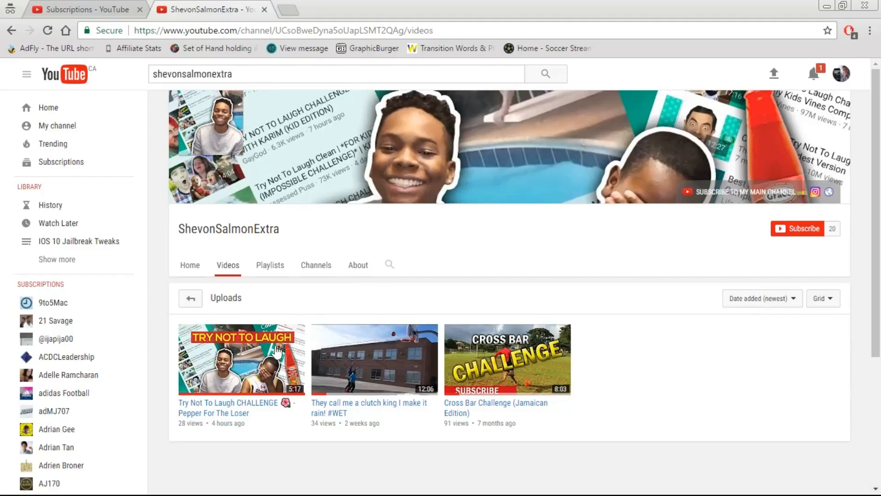
mouse_move(518, 360)
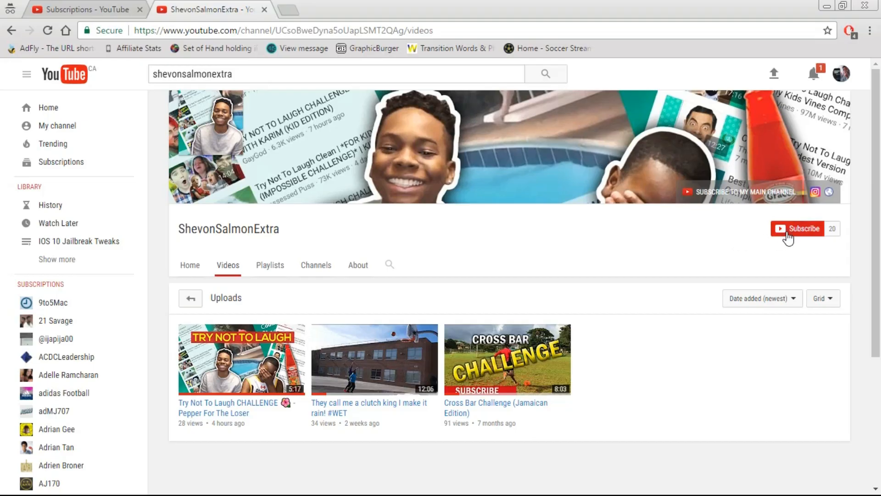
- Subscribe to ShevonSalmonExtra and open its bell notification settings dialog
left_click(803, 228)
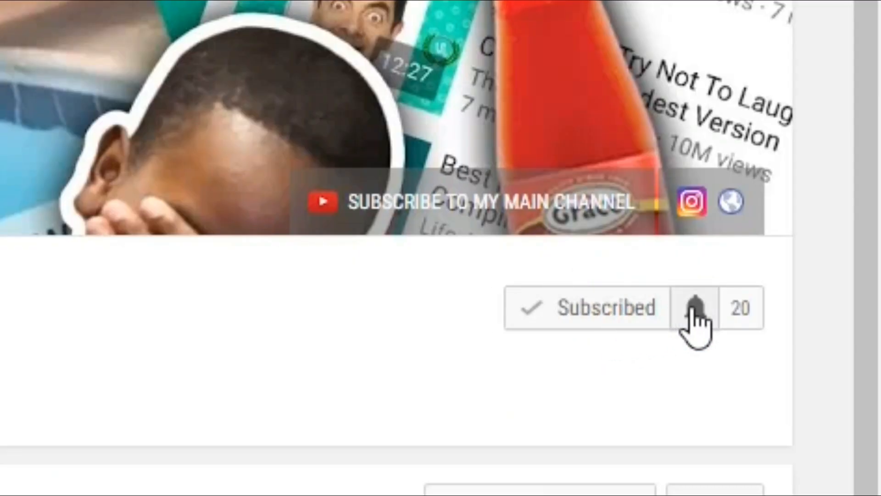
left_click(696, 308)
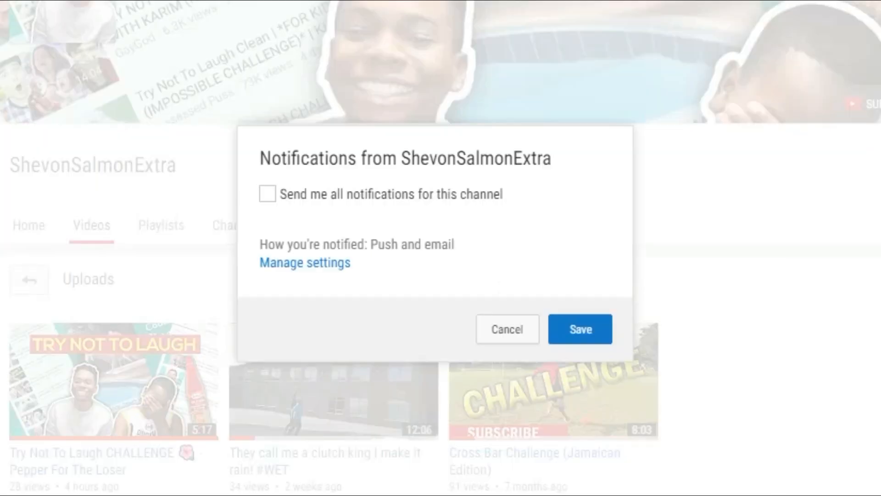
mouse_move(548, 258)
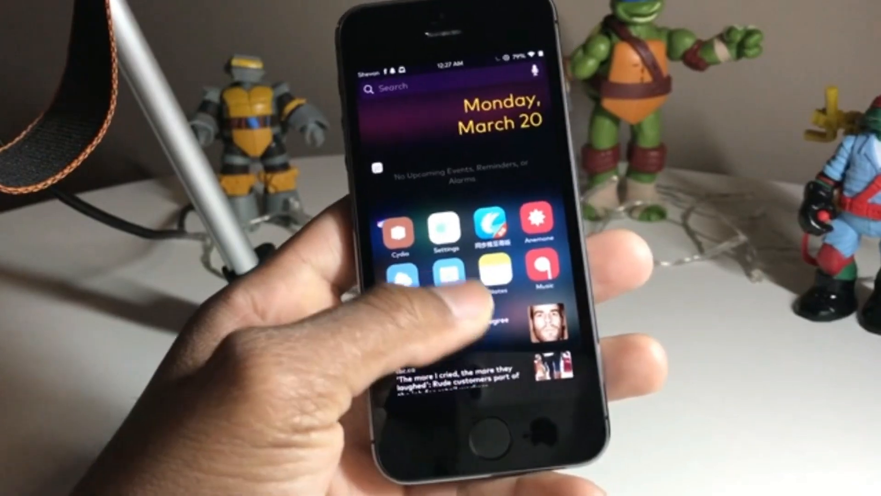
- Reveal the Today view with the date, Siri app suggestions and news widgets
scroll("up", 3)
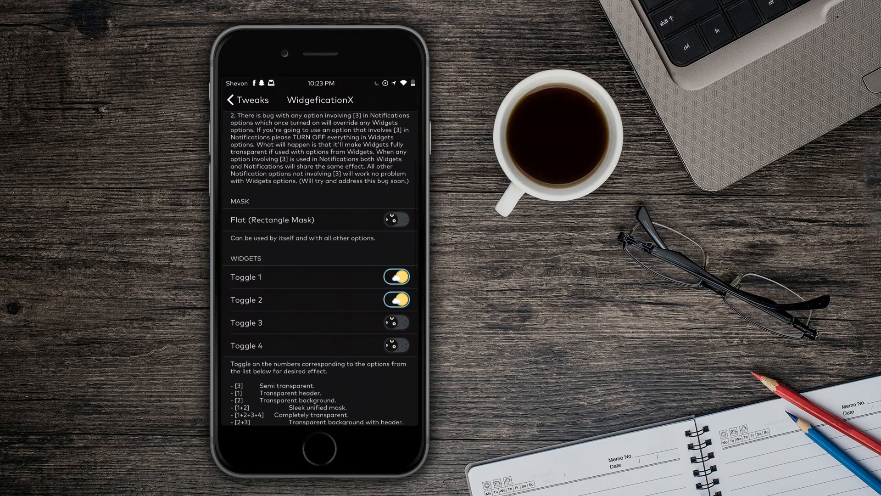
- Scroll the WidgeficationX toggles down to Respring and credits, then return to Tweaks
scroll("down", 3)
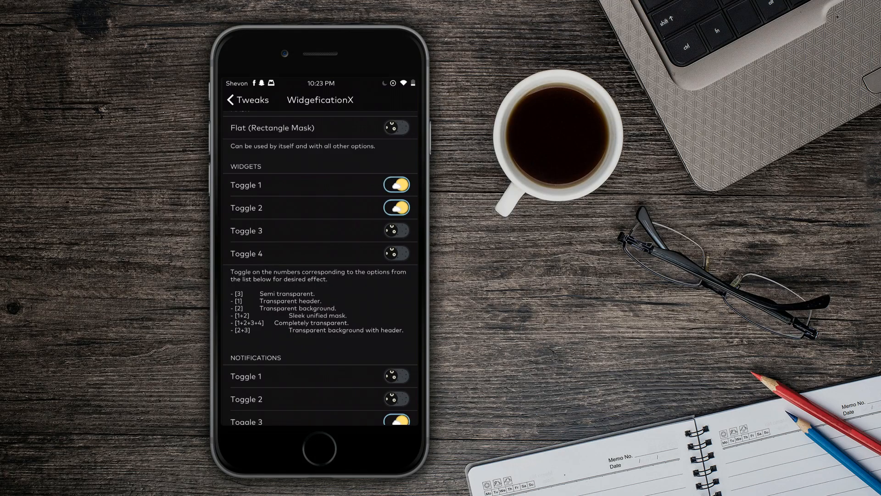
scroll("down", 3)
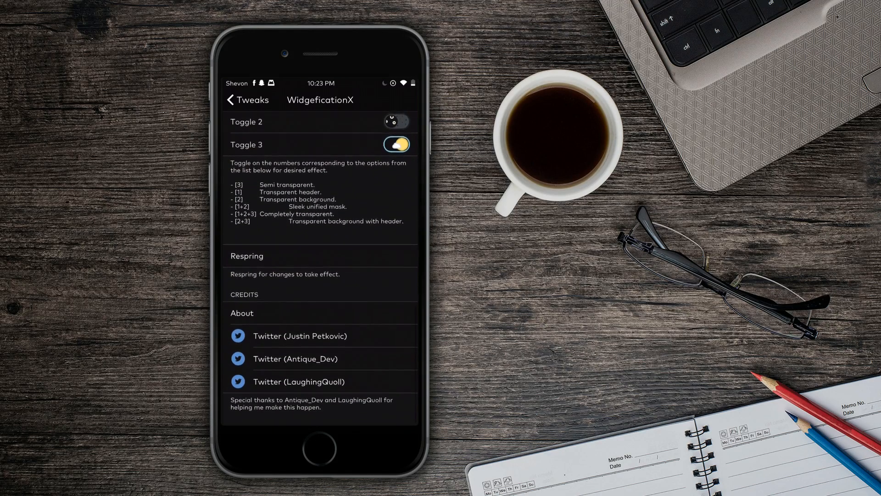
left_click(247, 100)
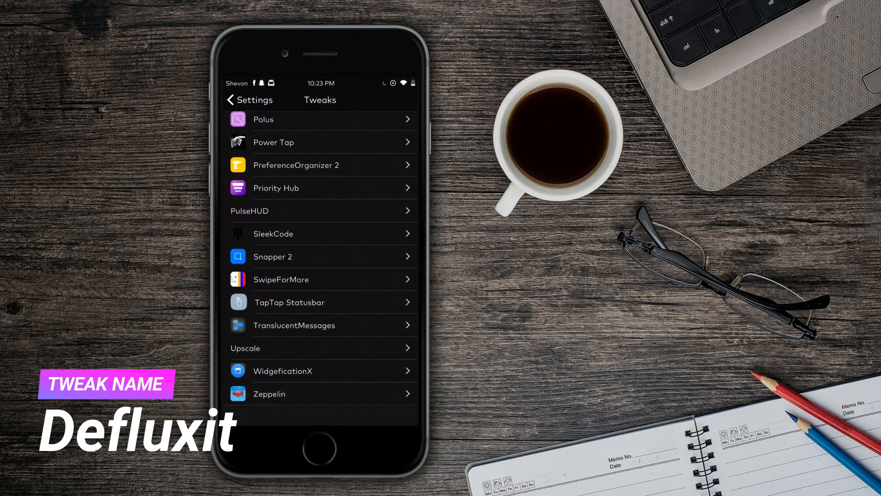
- Find Defluxit in the Tweaks list and view its enabled top and bottom fade percentages
scroll("up", 3)
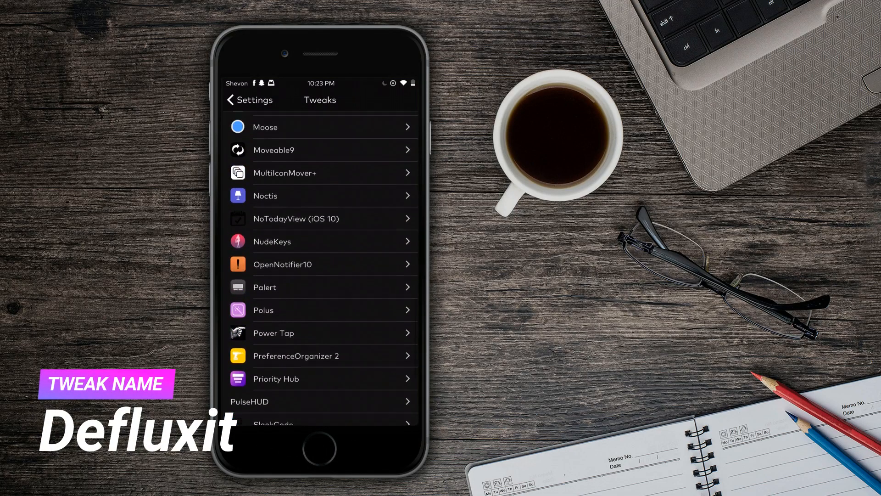
scroll("down", 3)
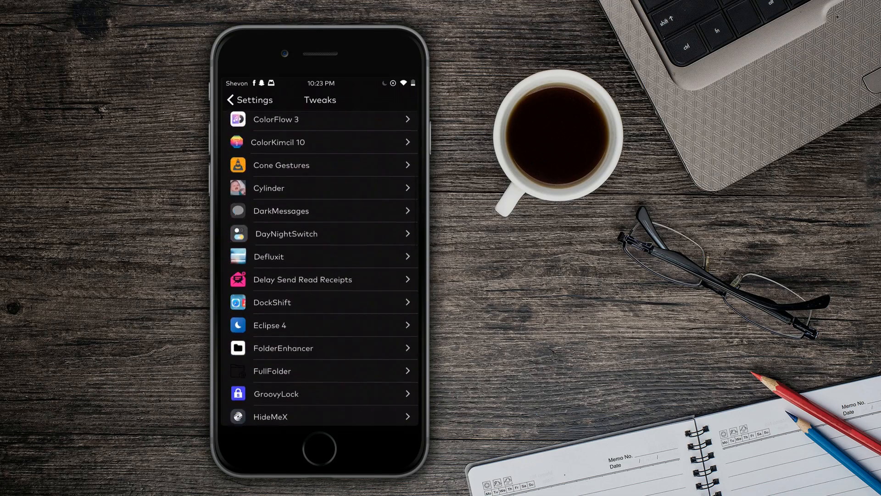
scroll("down", 3)
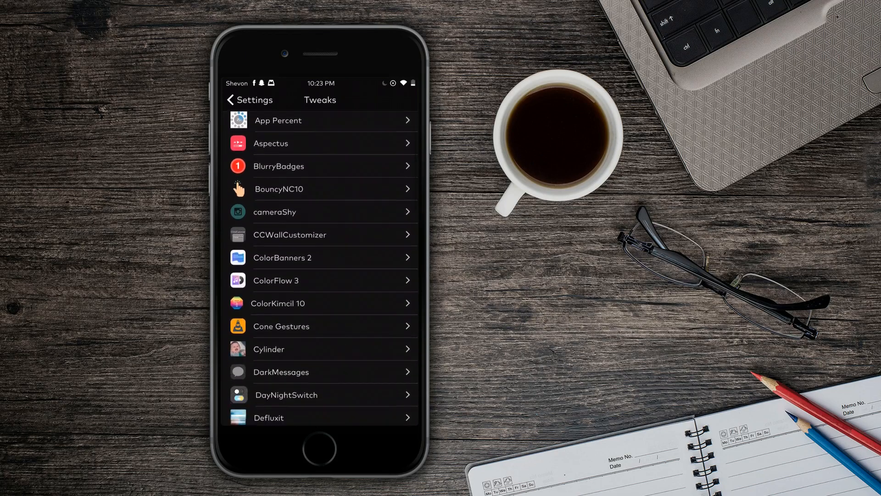
scroll("down", 3)
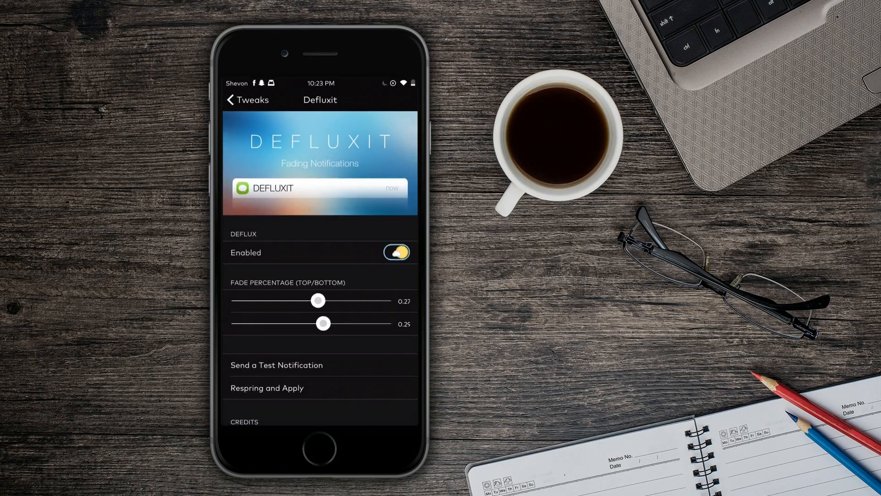
- View ColorBanners 2's Lock Screen coloring options, then leave its settings
left_click(242, 100)
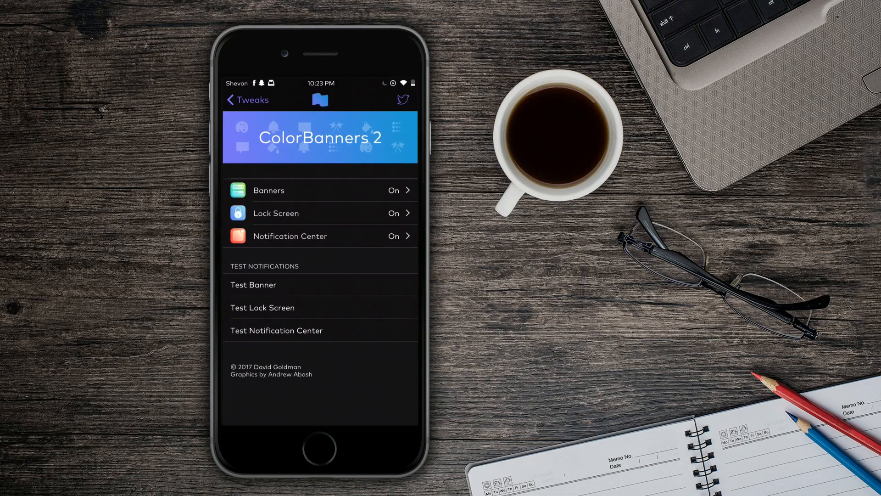
left_click(320, 213)
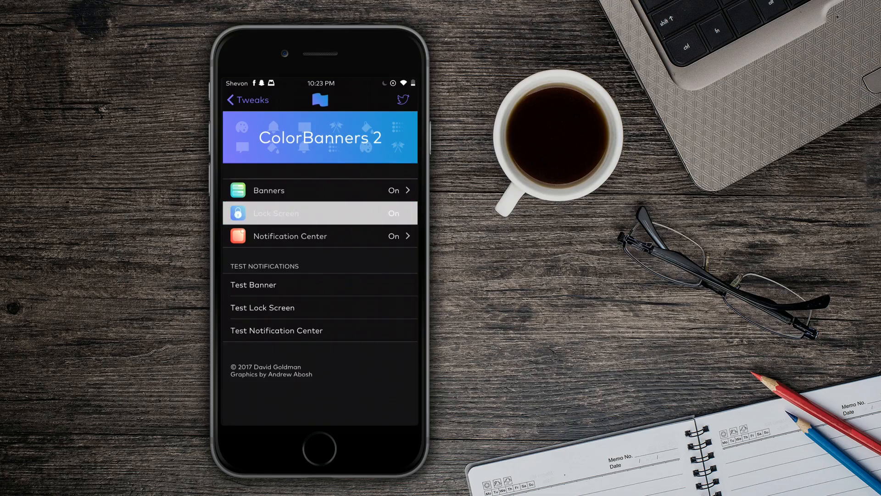
left_click(319, 213)
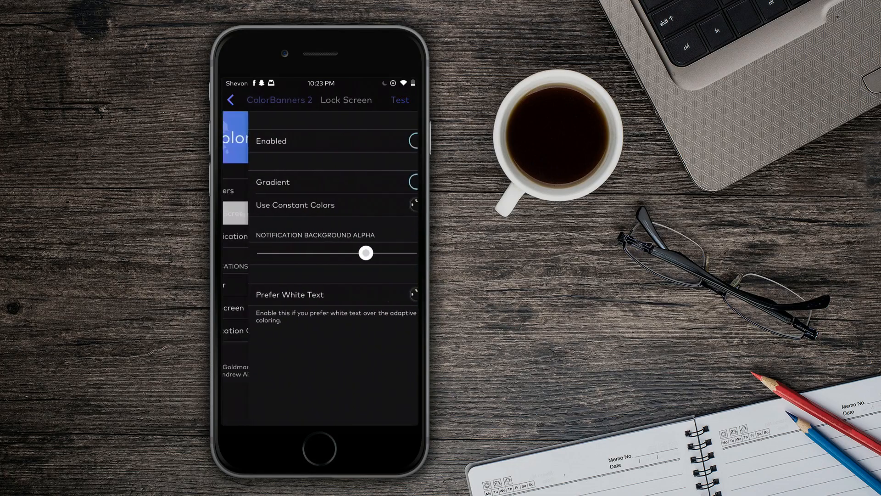
left_click(400, 100)
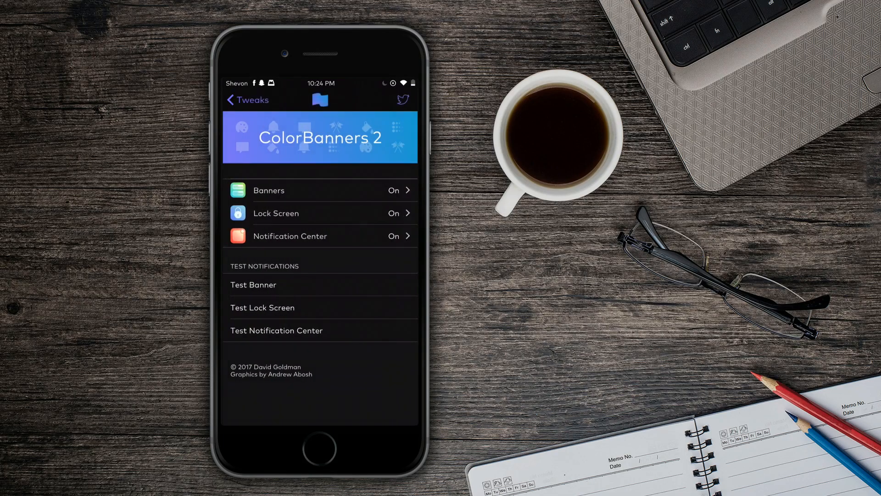
left_click(246, 99)
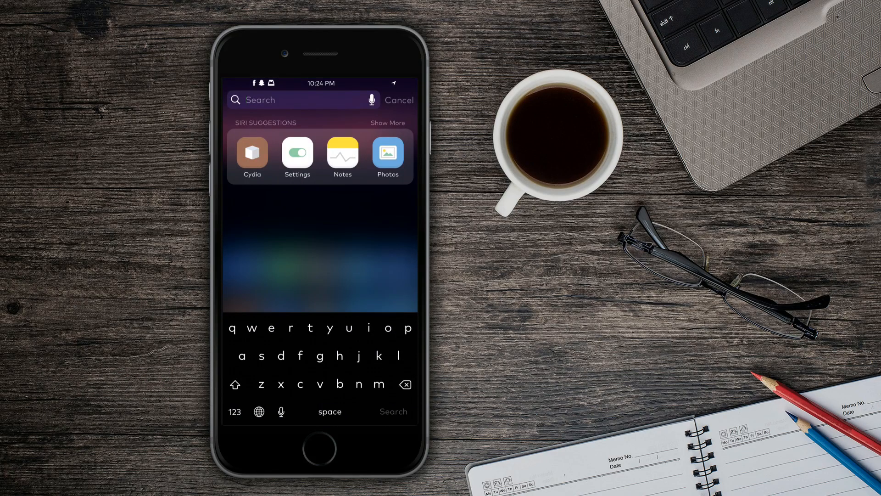
- Open Notes from suggestions and write 'Subscribe' in a blank note using QuickType
left_click(342, 156)
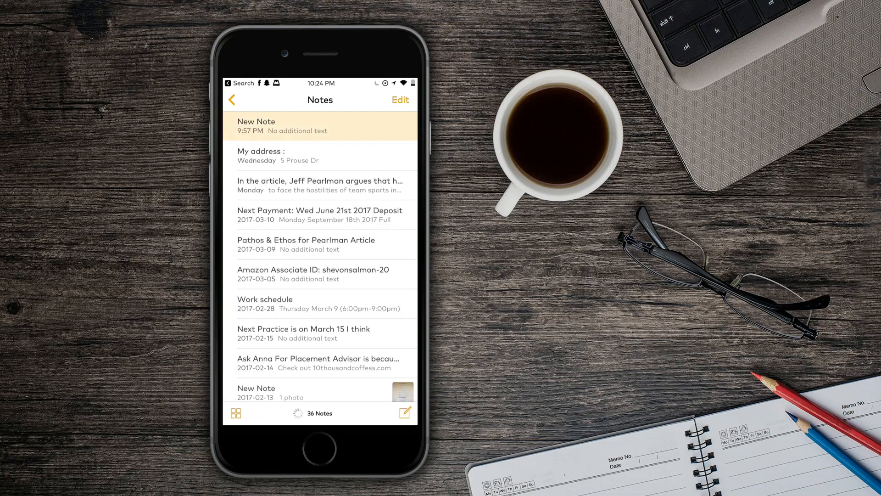
left_click(405, 413)
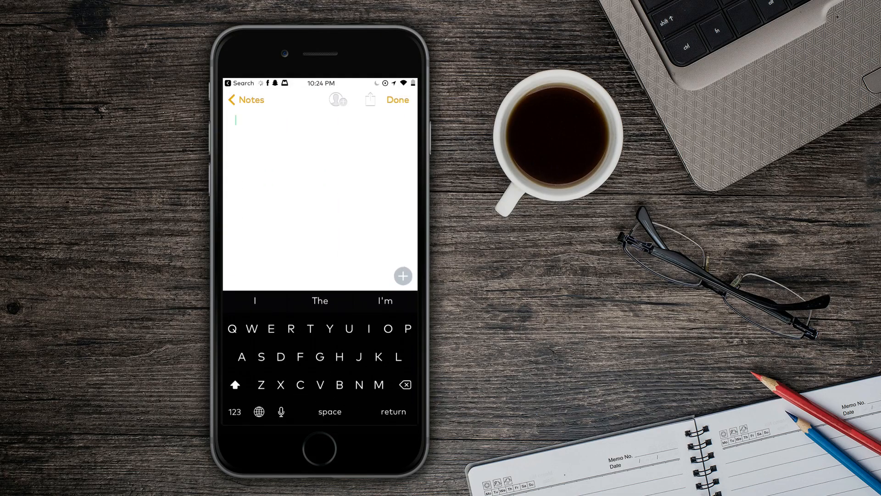
type("Subscr")
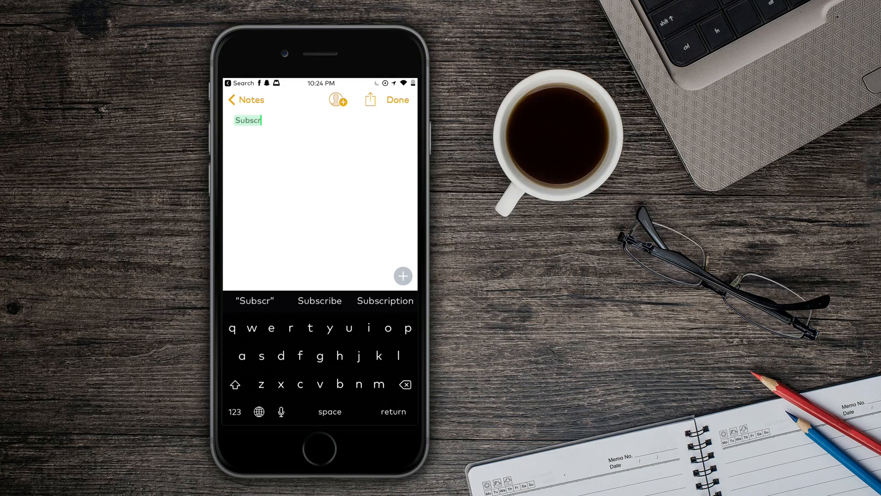
left_click(320, 301)
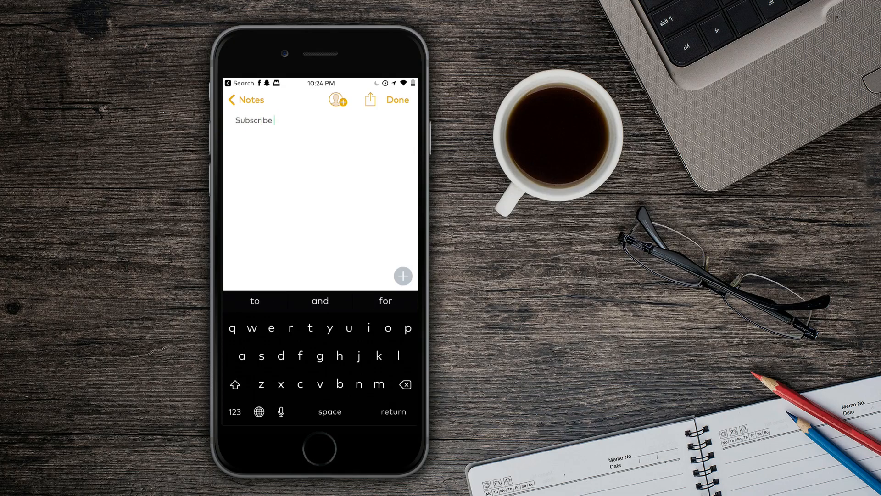
left_click(273, 120)
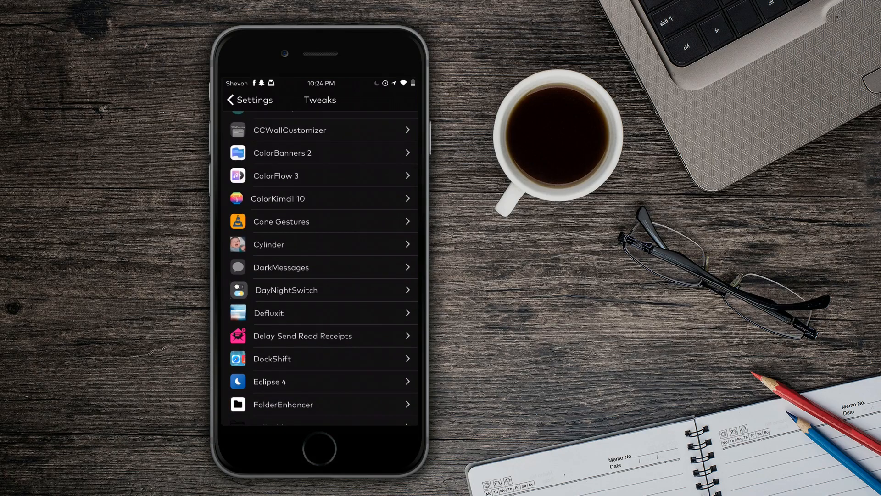
- View Delay Send Read Receipts preferences, dismiss the Low Battery alert, and go back
left_click(303, 336)
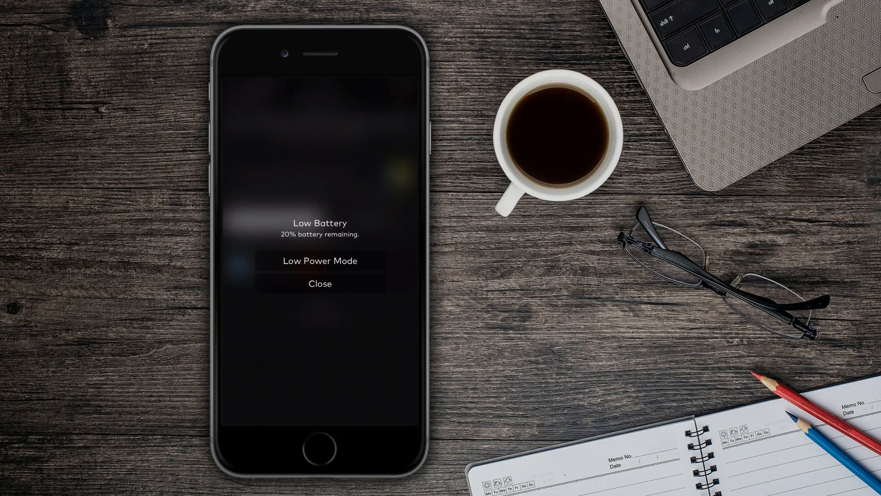
left_click(320, 283)
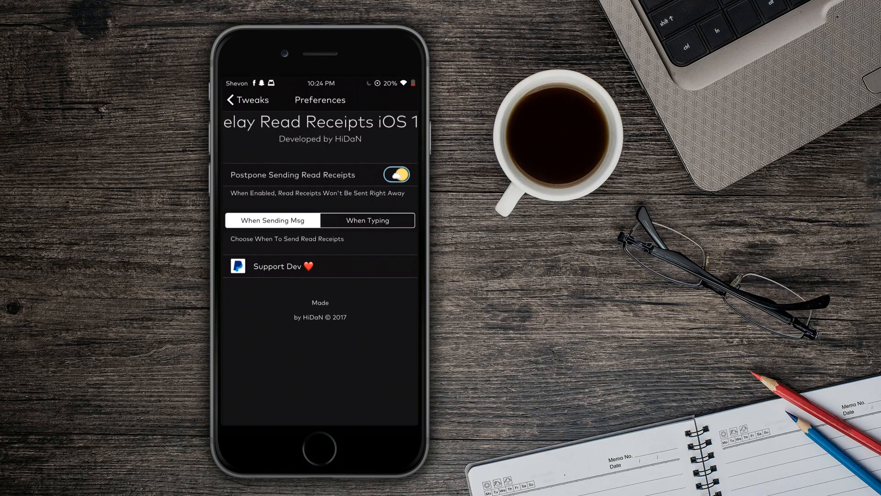
left_click(230, 100)
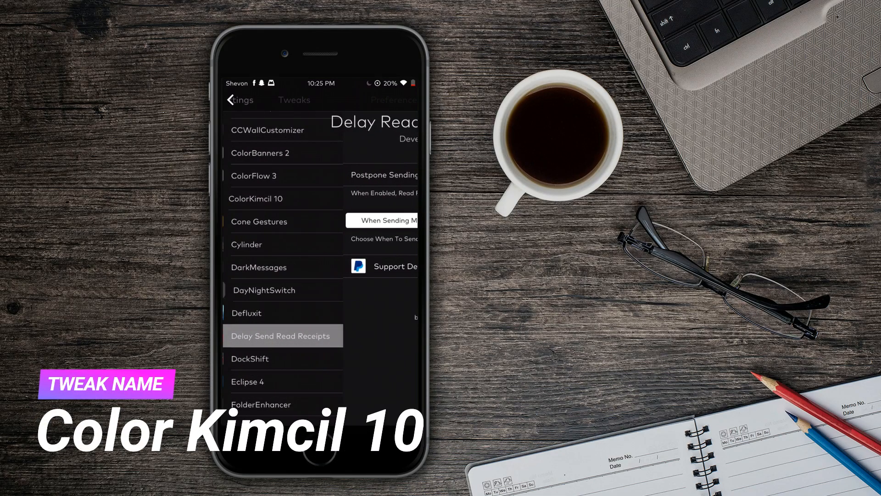
- Go back to the Tweaks list and scroll down through the installed tweaks
left_click(230, 100)
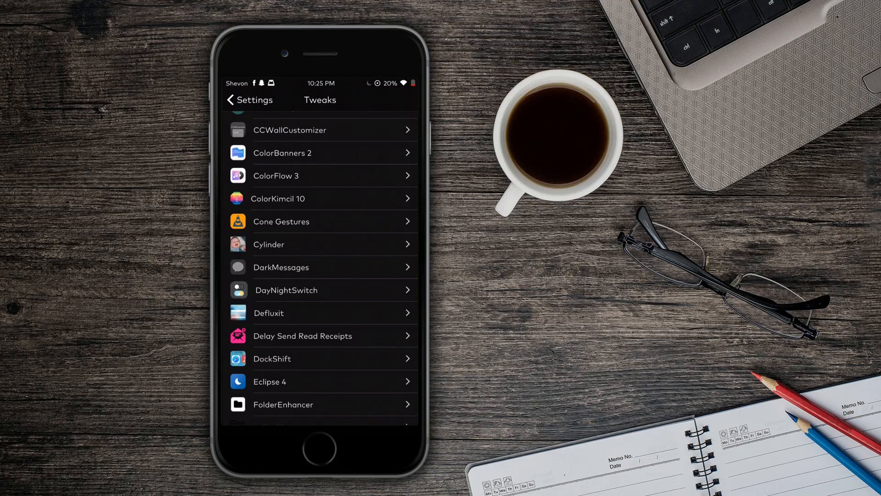
scroll("down", 3)
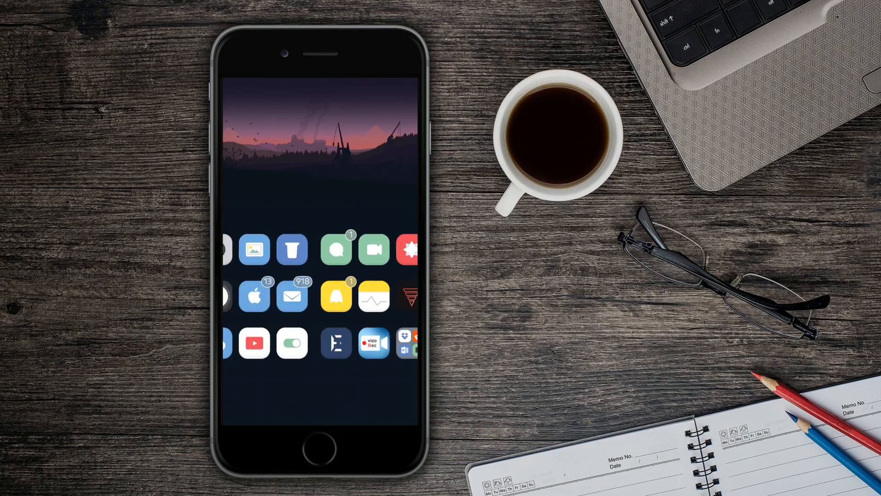
- Leave ColorKimcil 10 for the Tweaks list and scroll through it to Zeppelin
scroll("left", 3)
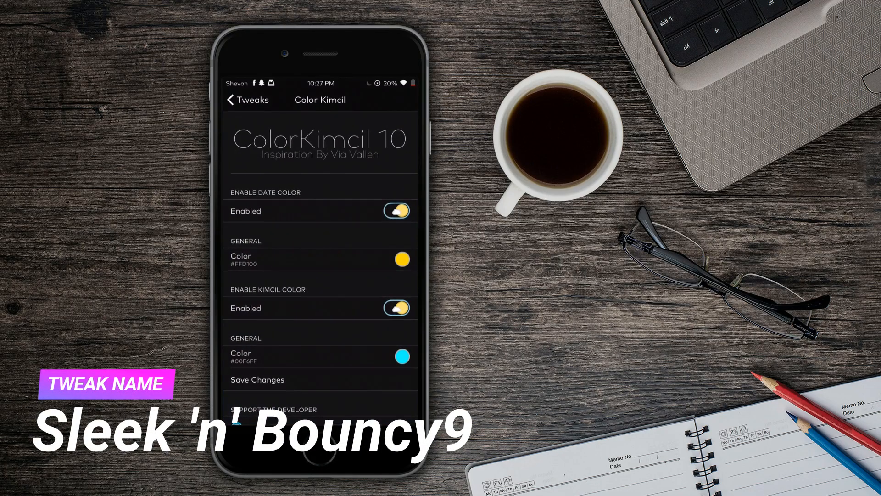
left_click(248, 100)
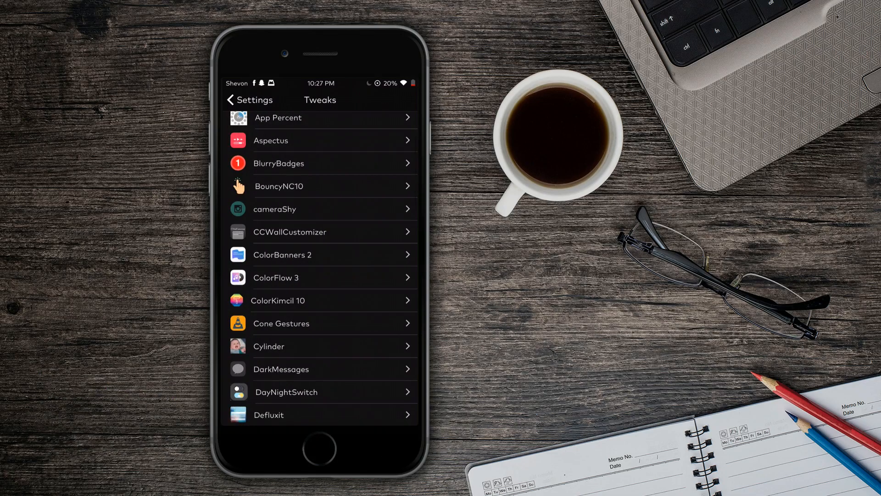
scroll("up", 3)
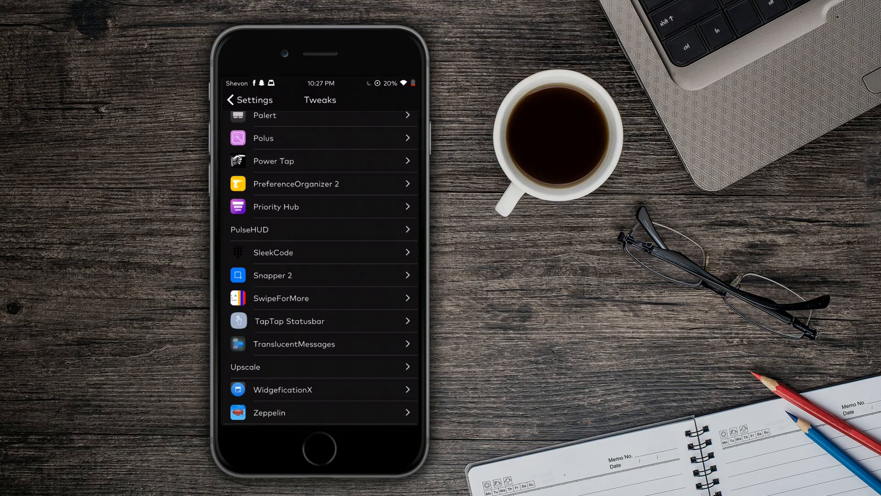
left_click(320, 448)
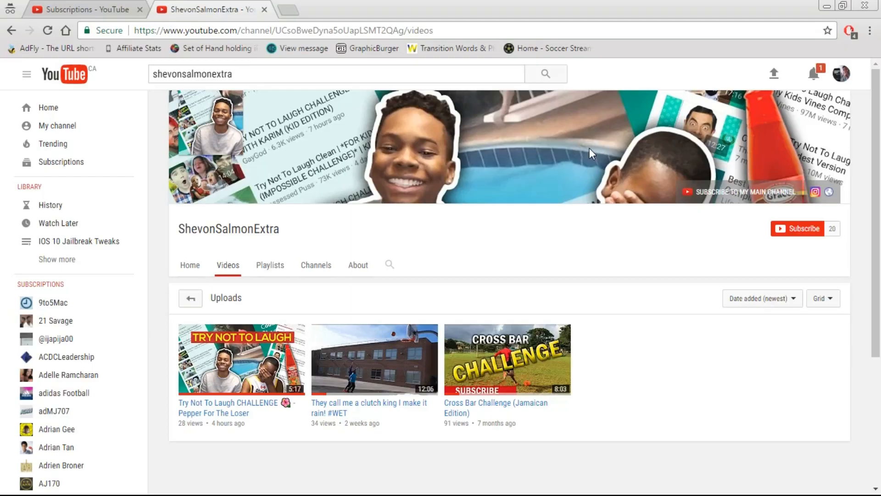
mouse_move(383, 366)
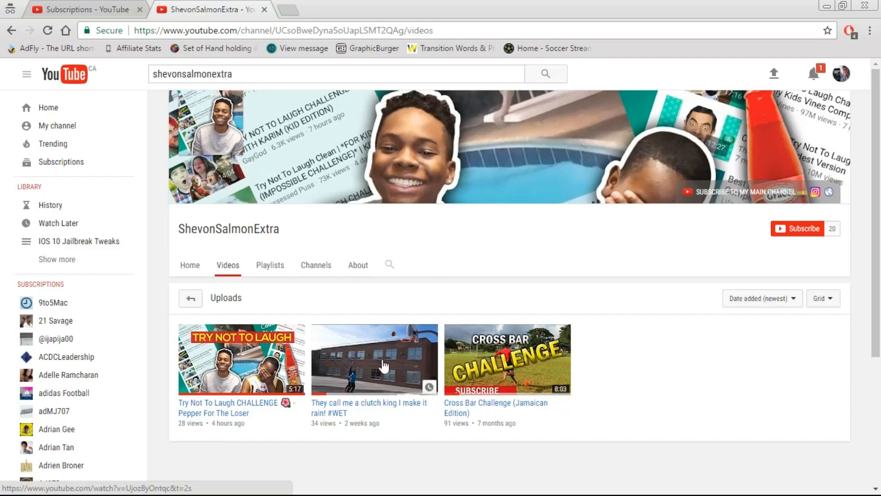
mouse_move(741, 243)
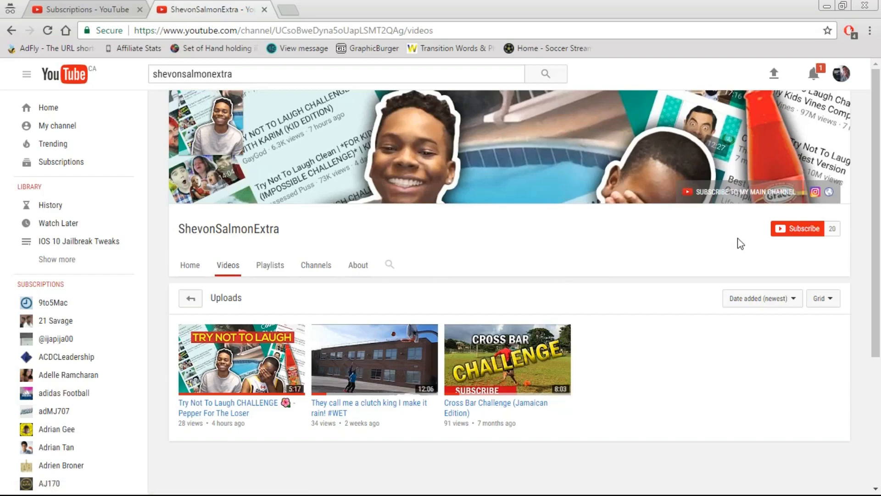
- Subscribe to ShevonSalmonExtra and open its notifications dialog with all-notifications unchecked
left_click(799, 229)
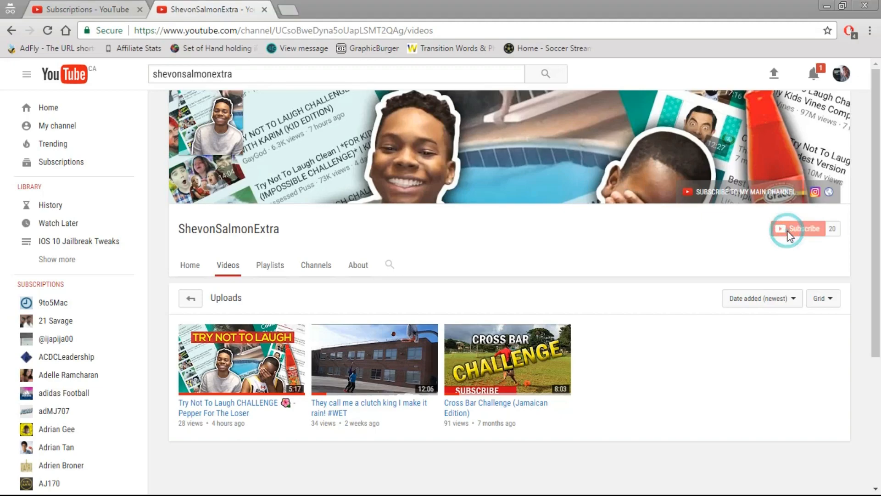
left_click(801, 228)
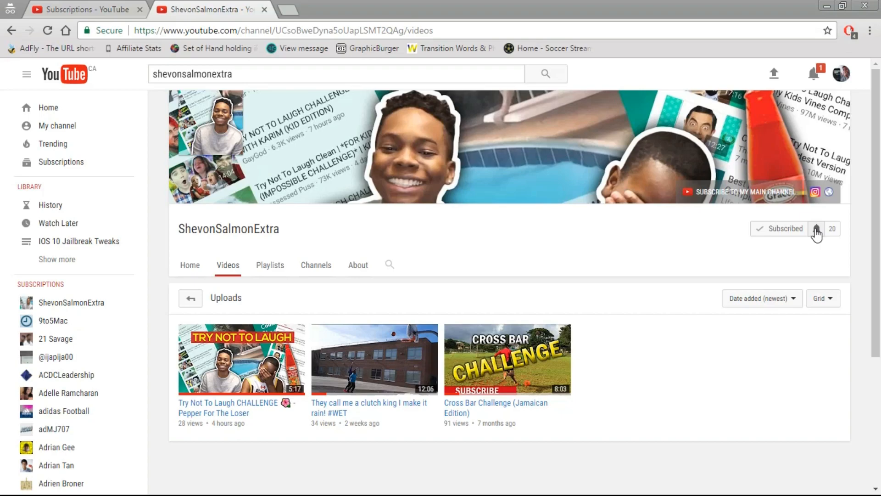
left_click(816, 229)
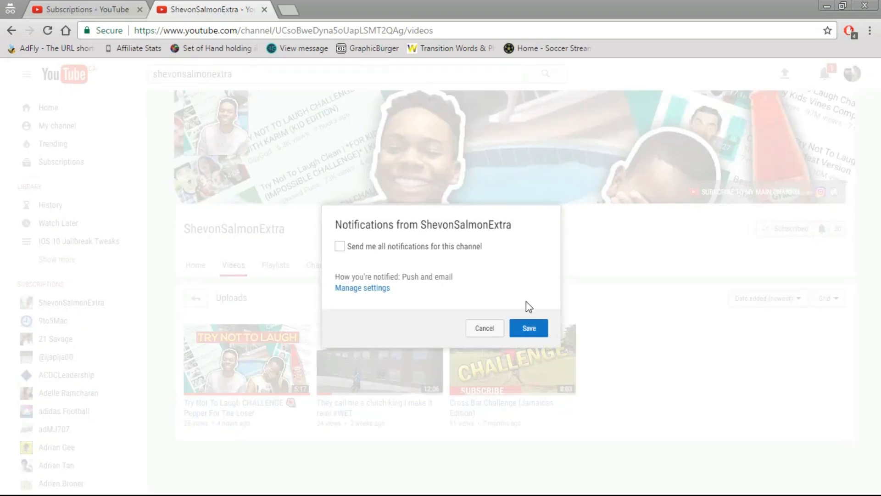